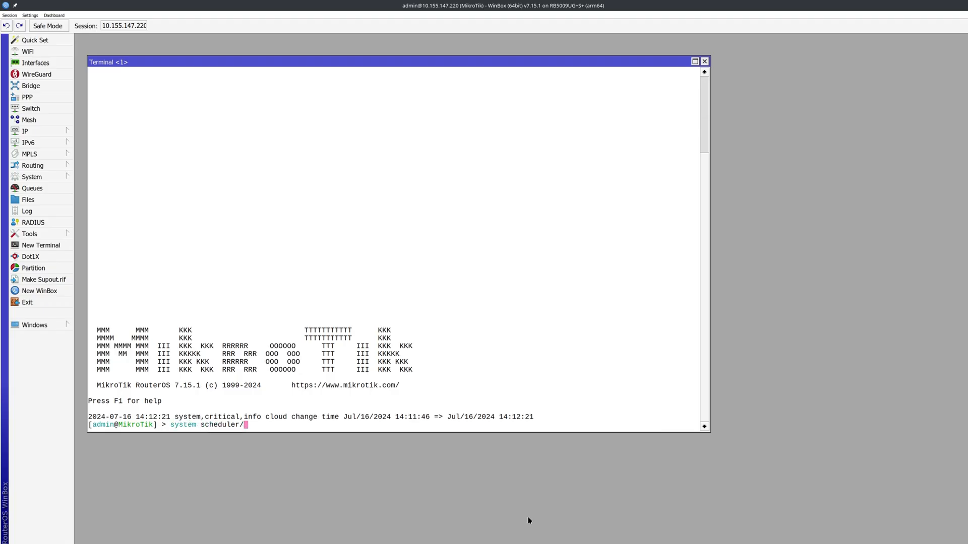
- Begin the scheduler add command with name=update and interval=1d, correcting a mistyped 0
{"action": "type", "text": "add"}
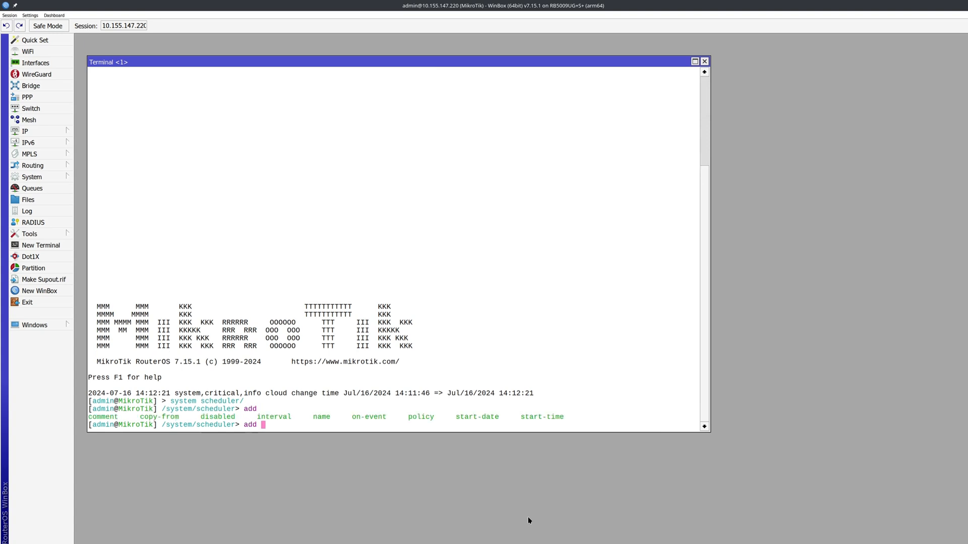
{"action": "type", "text": "name="}
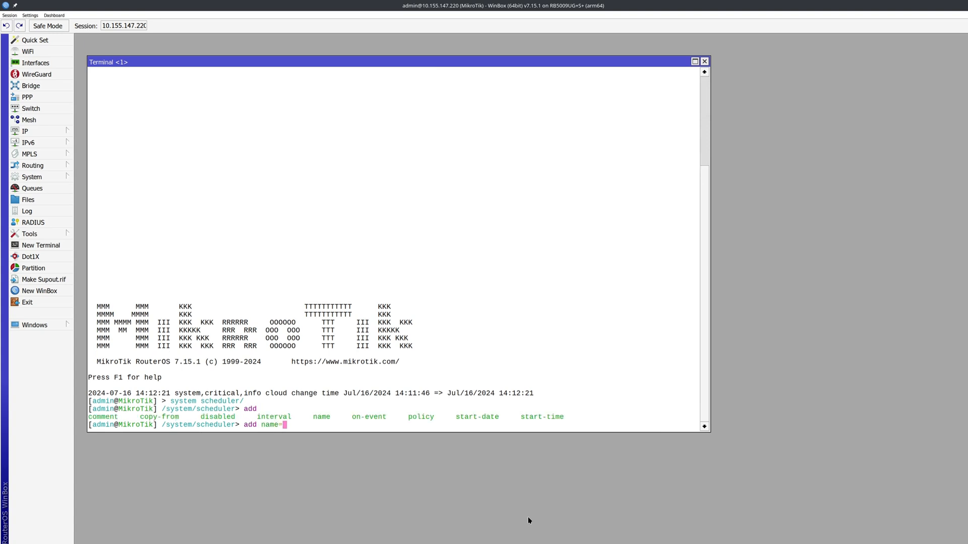
{"action": "type", "text": "update inter"}
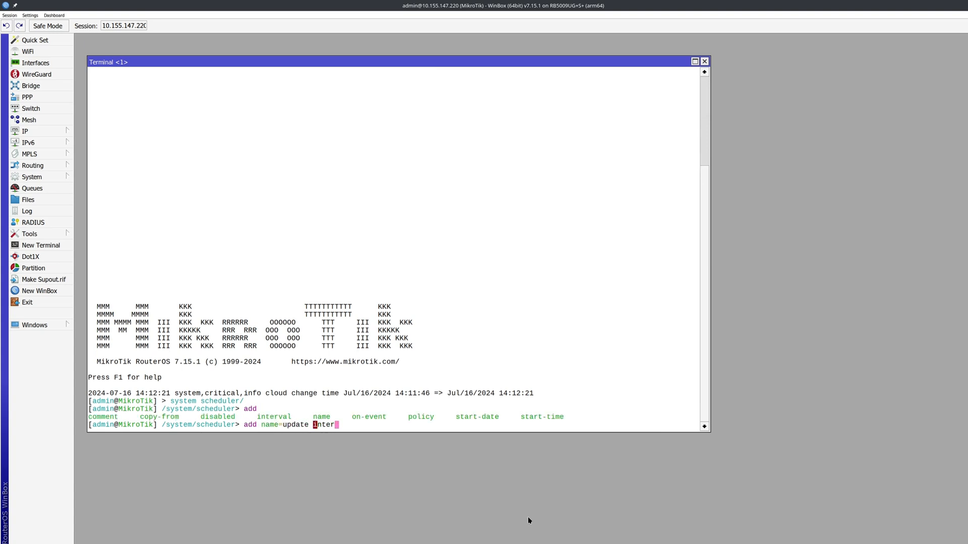
{"action": "type", "text": "interval=0"}
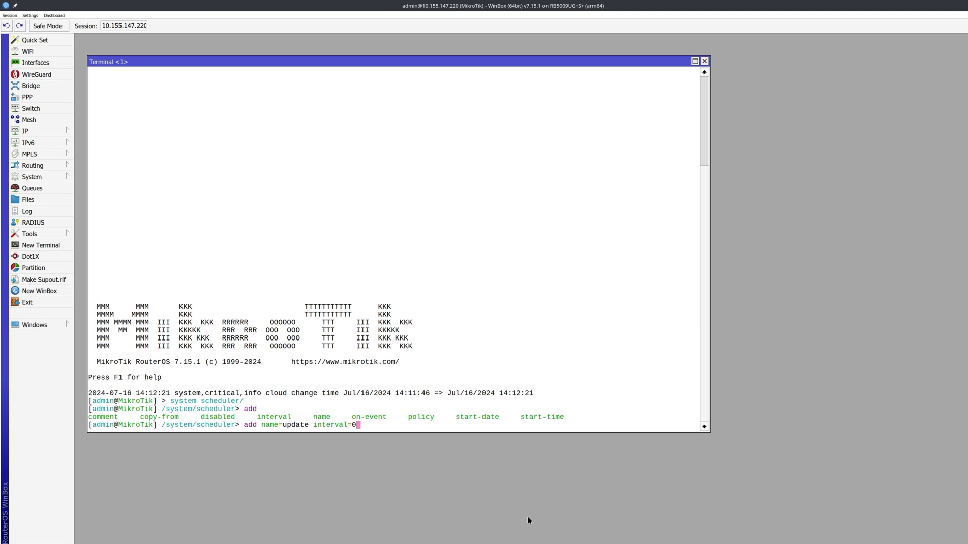
{"action": "key", "text": "Backspace"}
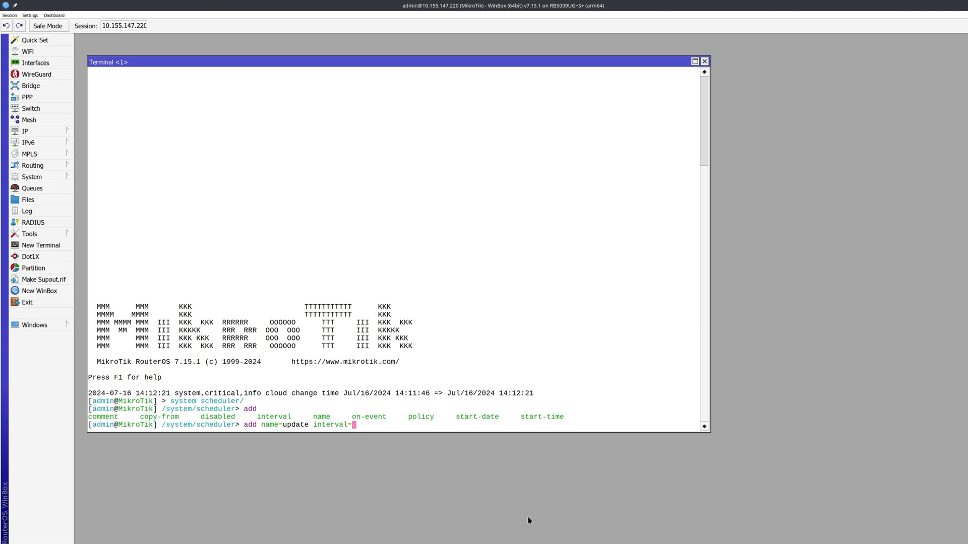
{"action": "type", "text": "1d"}
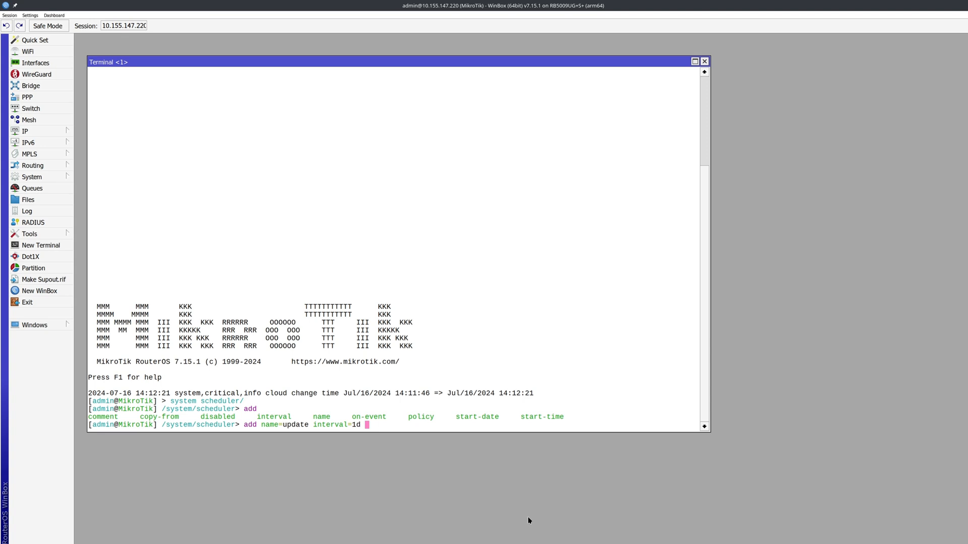
- Set the event's start-time to 04:00:00 using parameter autocompletion
{"action": "type", "text": "start"}
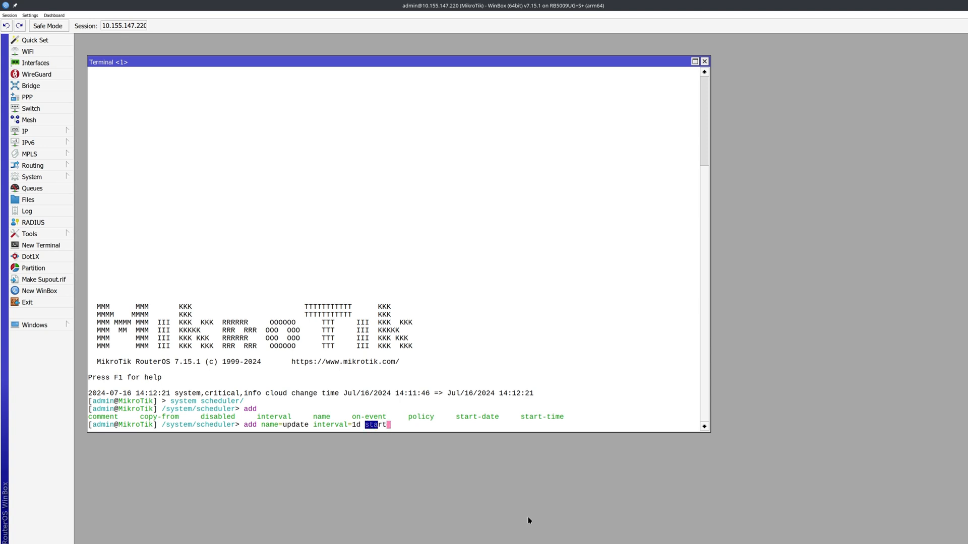
{"action": "key", "text": "Tab"}
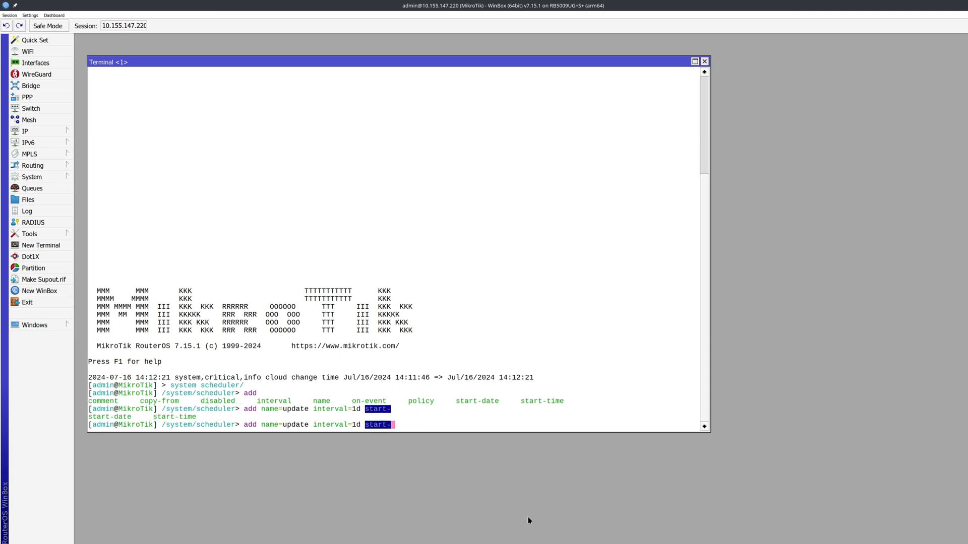
{"action": "key", "text": "Tab"}
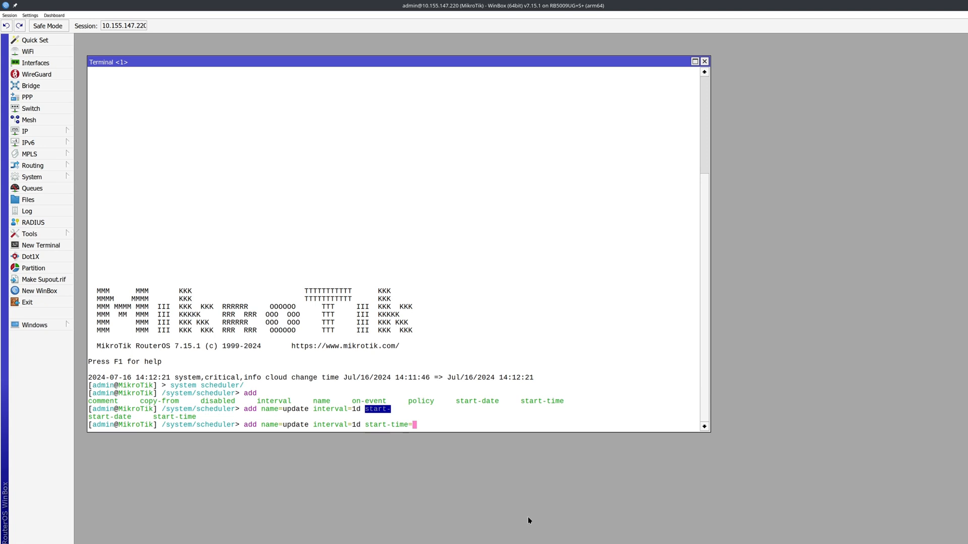
{"action": "type", "text": "startup"}
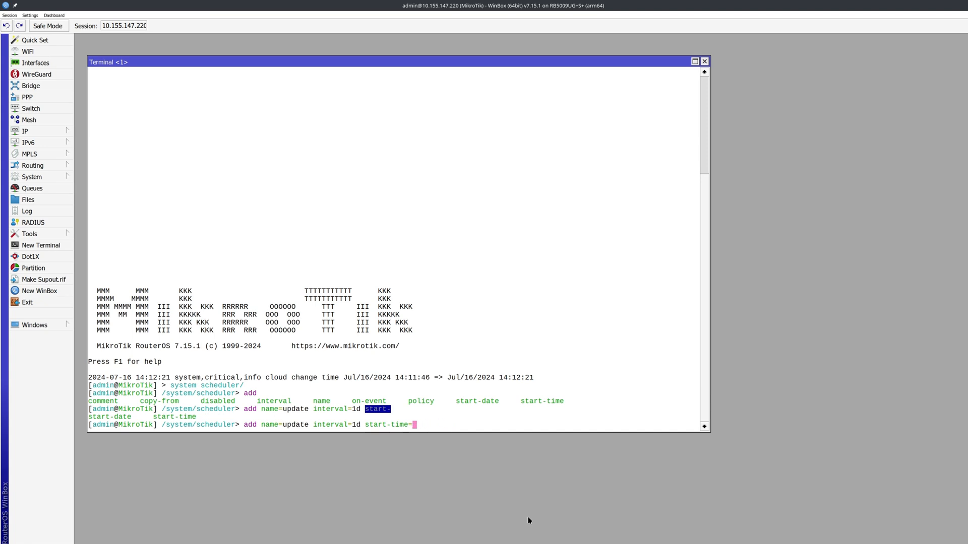
{"action": "type", "text": "04:00:00"}
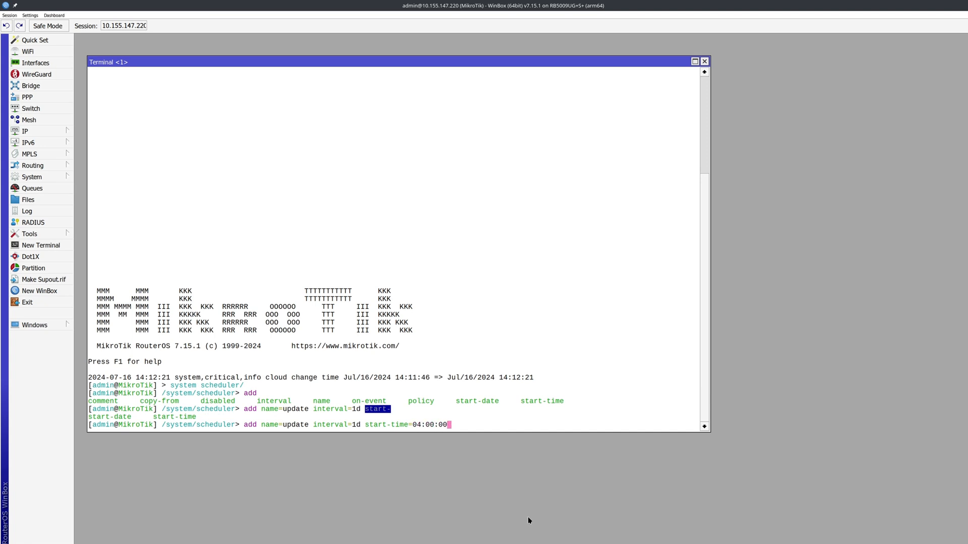
- Set on-event to "/system package update install", replacing the script1 placeholder
{"action": "type", "text": "on-event="}
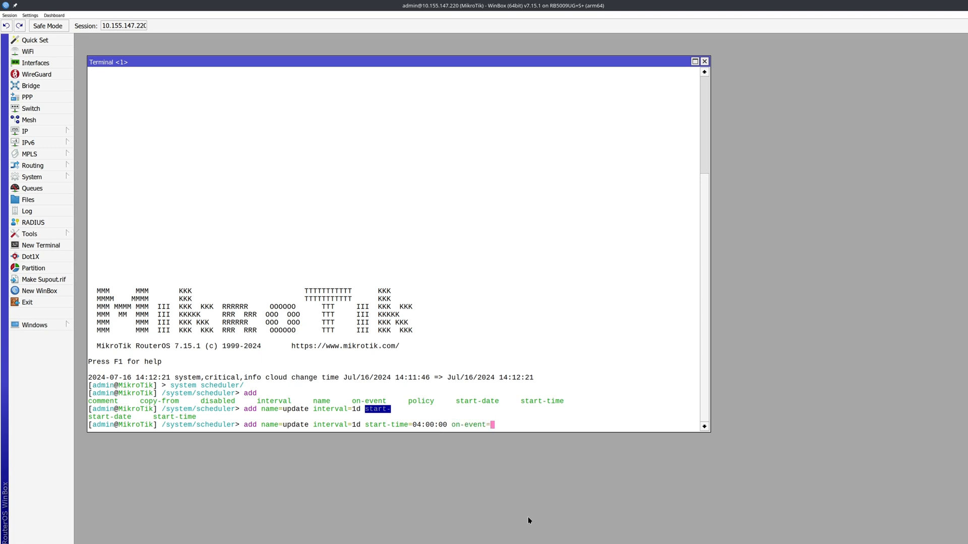
{"action": "type", "text": "script1"}
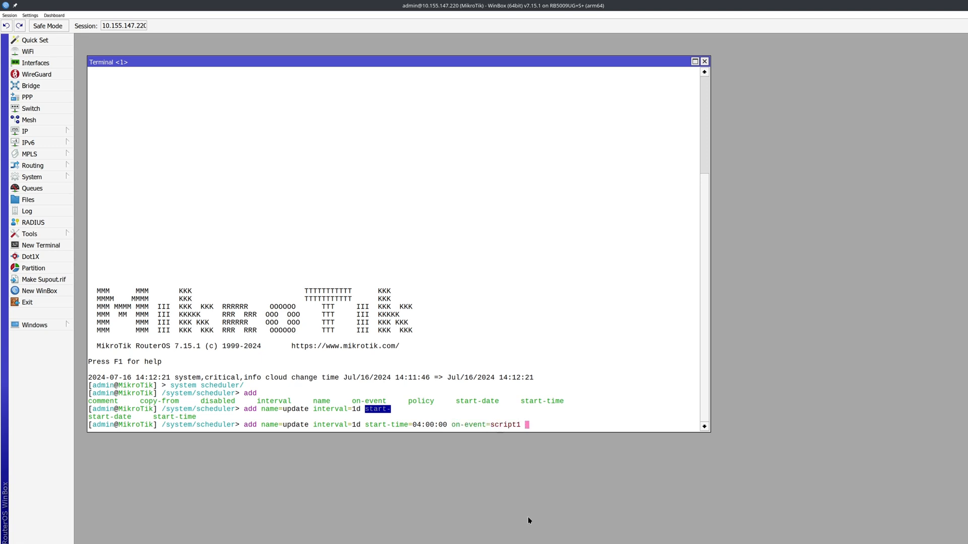
{"action": "key", "text": "BackSpace"}
{"action": "type", "text": "\"/"}
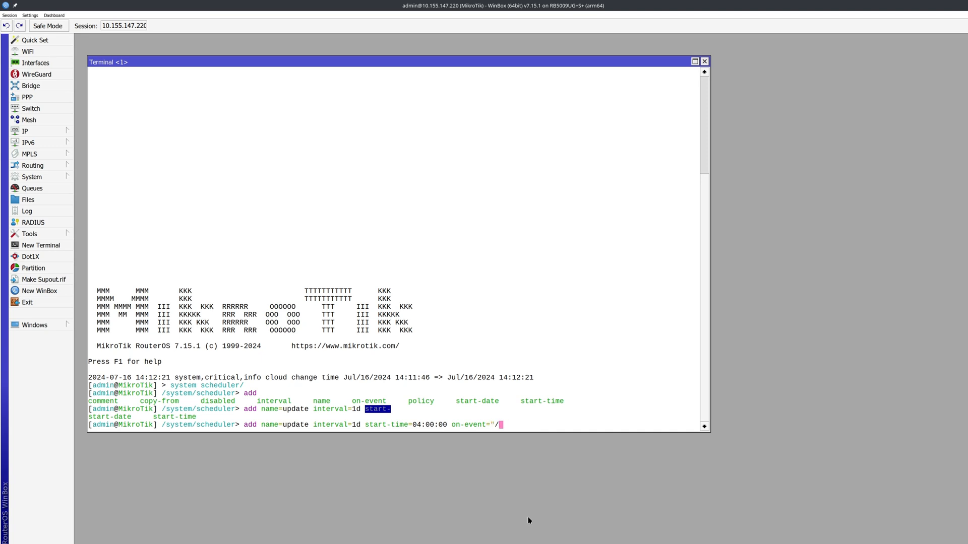
{"action": "type", "text": "system pack"}
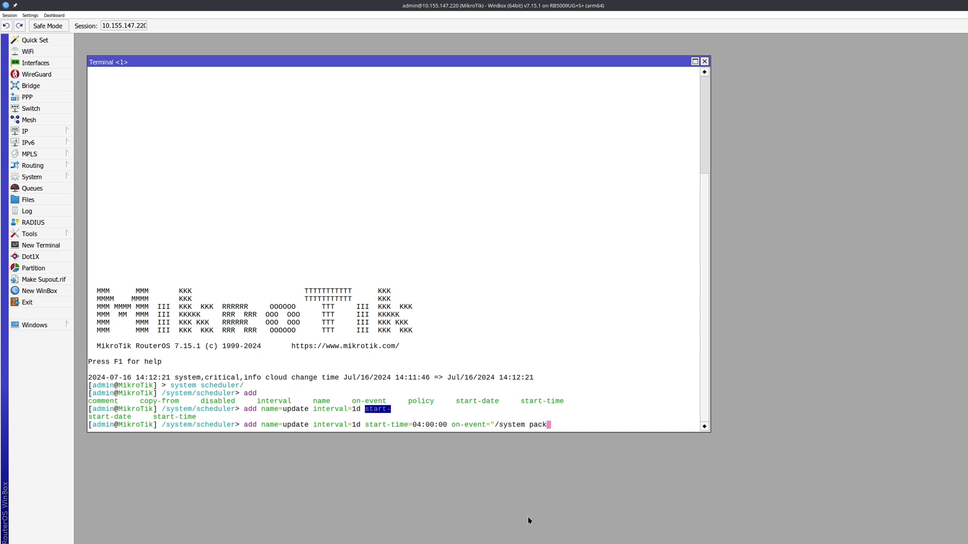
{"action": "type", "text": "update install"}
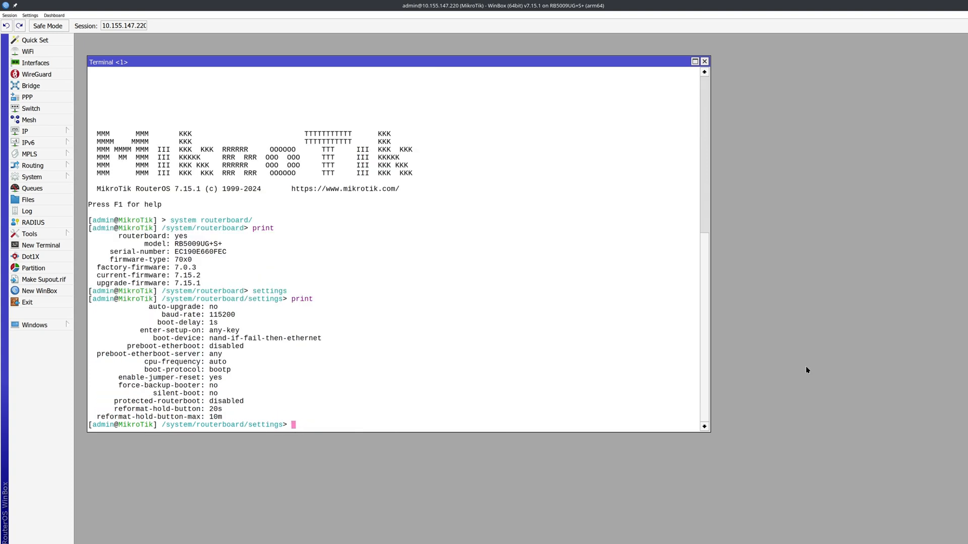
- Set routerboard auto-upgrade=yes and draft a daily 04:05:00 scheduler event running /system reboot
{"action": "type", "text": "set auto-upgrade=yes"}
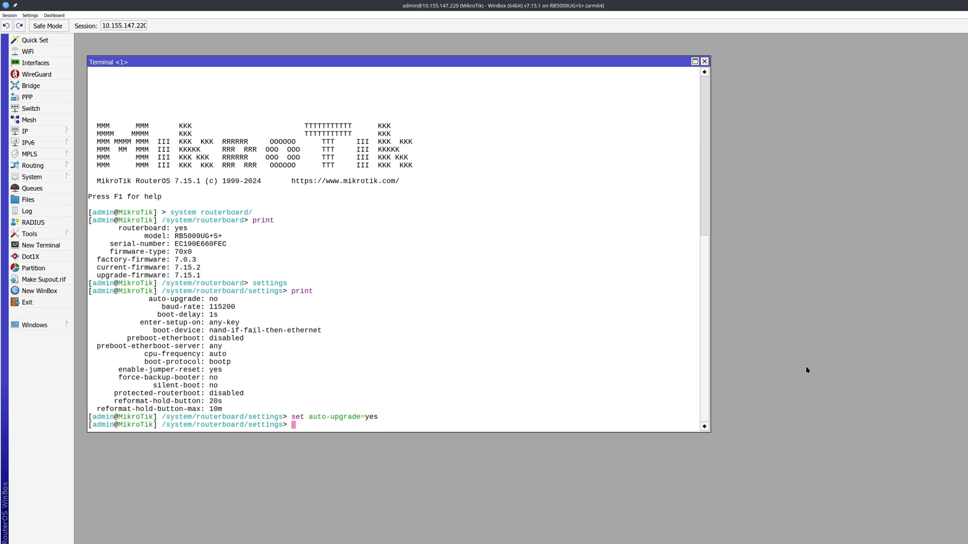
{"action": "type", "text": "/system scheduler/"}
{"action": "type", "text": "add name=upg"}
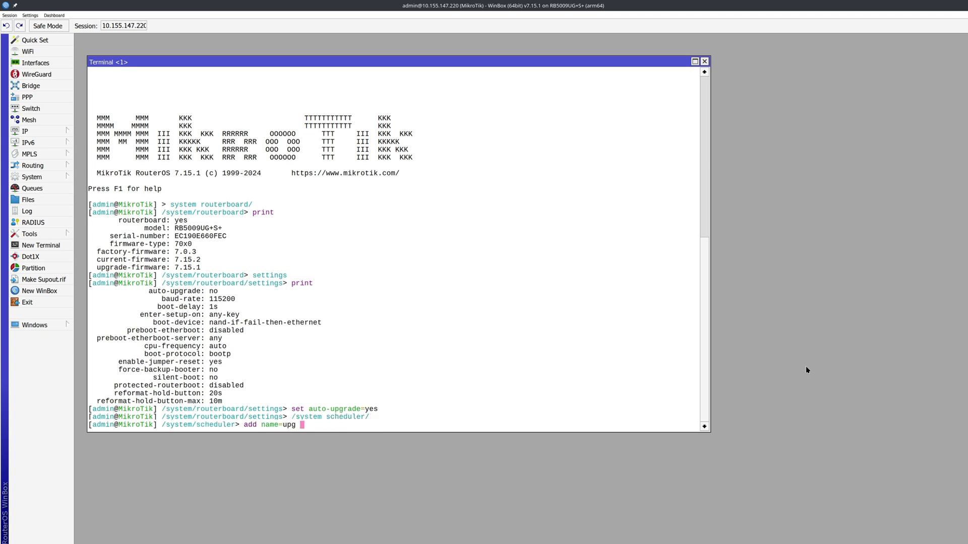
{"action": "type", "text": "interval=1d start-time=04:0"}
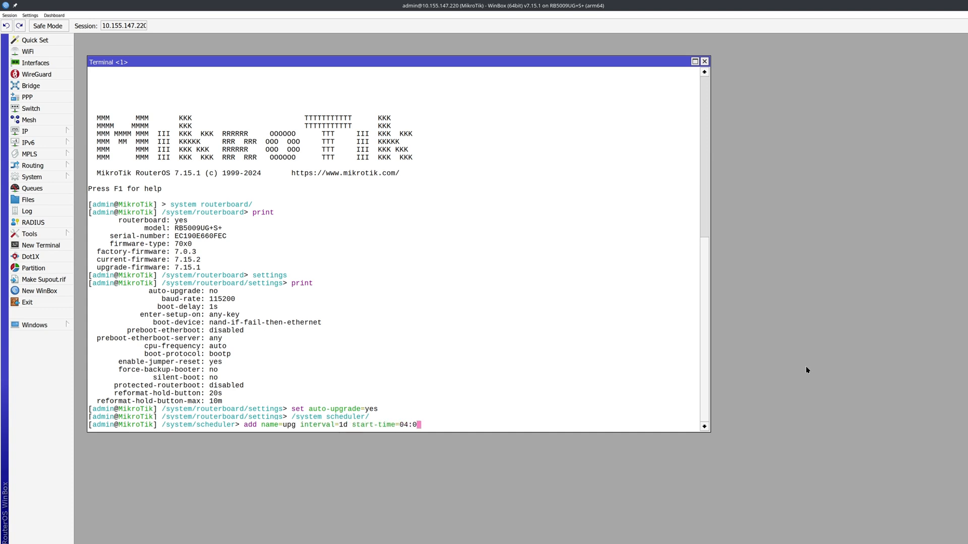
{"action": "type", "text": "5:00 on-event=\"/system reboot"}
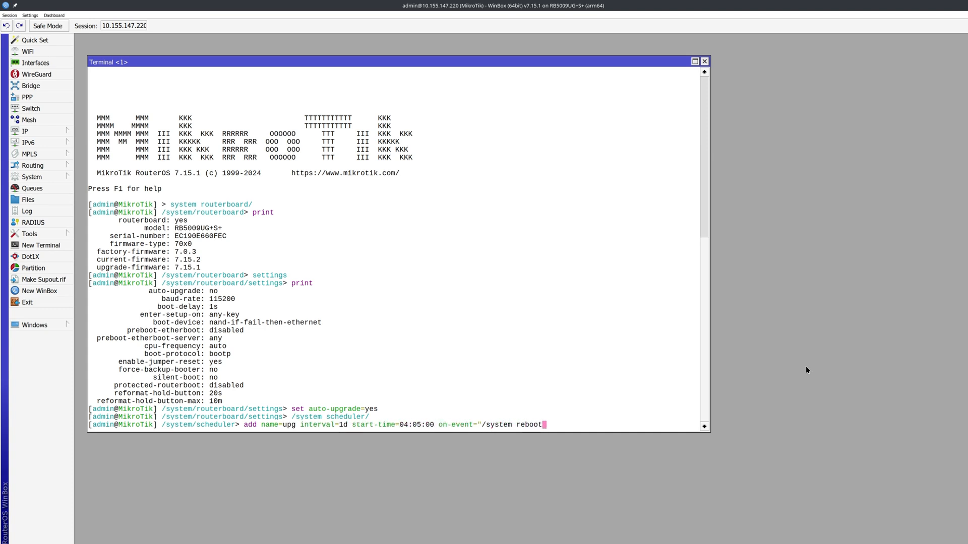
{"action": "key", "text": "BackSpace"}
{"action": "type", "text": "/system routerboard"}
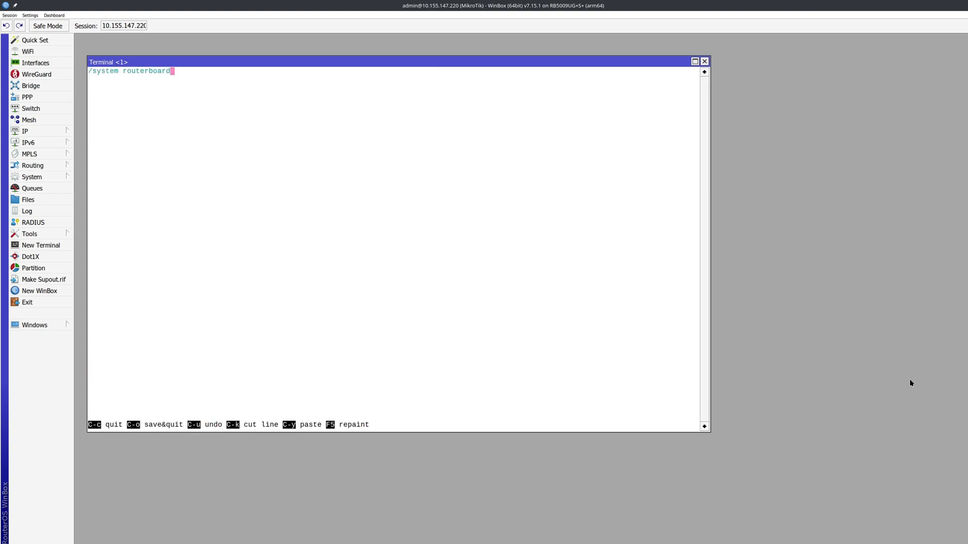
- Enter the :if current-firmware != upgrade-firmware do={ upgrade; :delay 20 } source for script upg
{"action": "type", "text": ":if ([get current-firmware"}
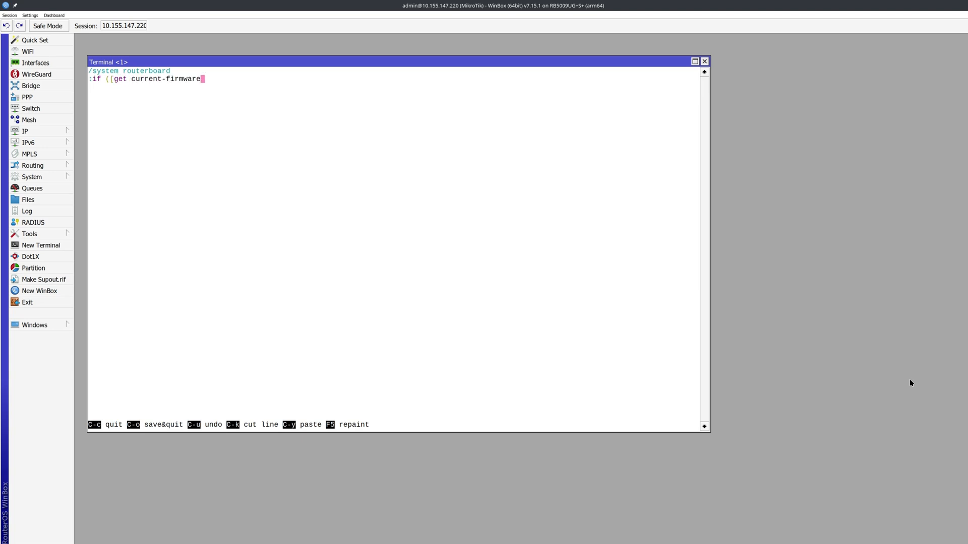
{"action": "type", "text": "] != [get upgrade-firmware]) do"}
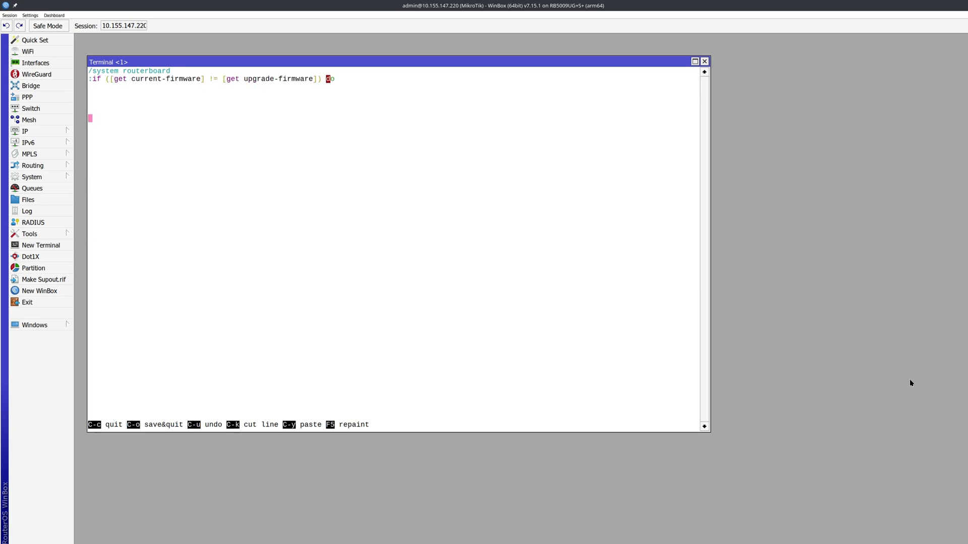
{"action": "type", "text": "={"}
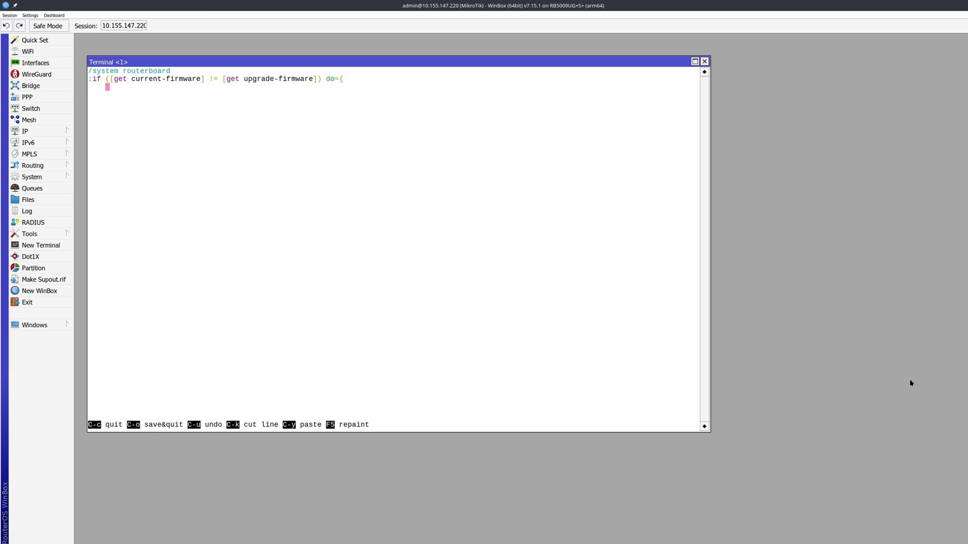
{"action": "type", "text": "upgrade"}
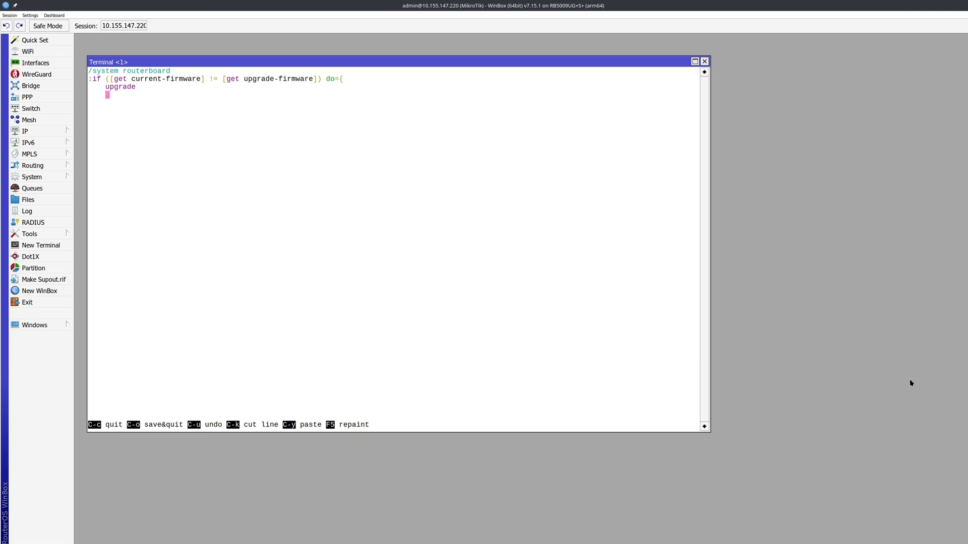
{"action": "type", "text": ":delay 20"}
{"action": "type", "text": "add name=up"}
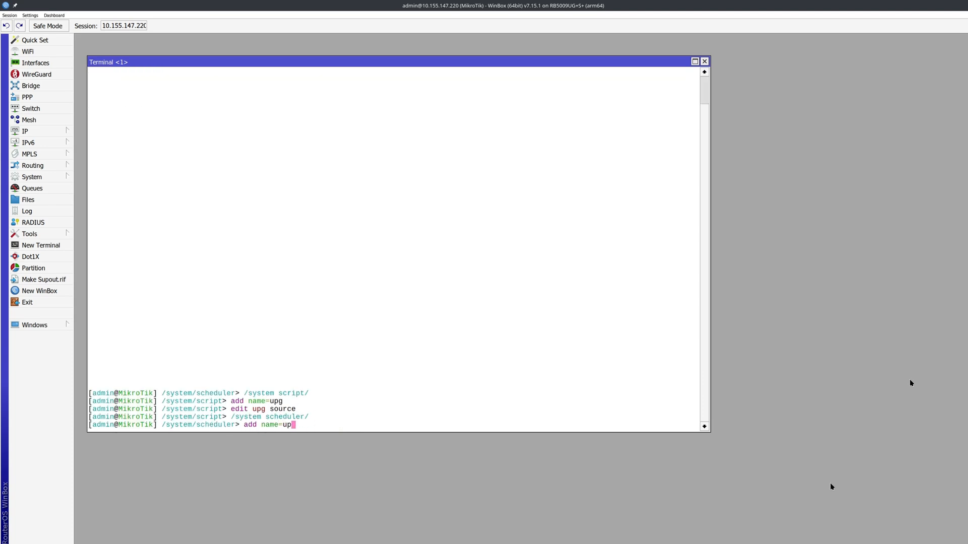
- Add startup event upgrade with on-event=upg, print the scheduler list, and begin /system package update
{"action": "type", "text": "rade start-time=startup on-event=upg"}
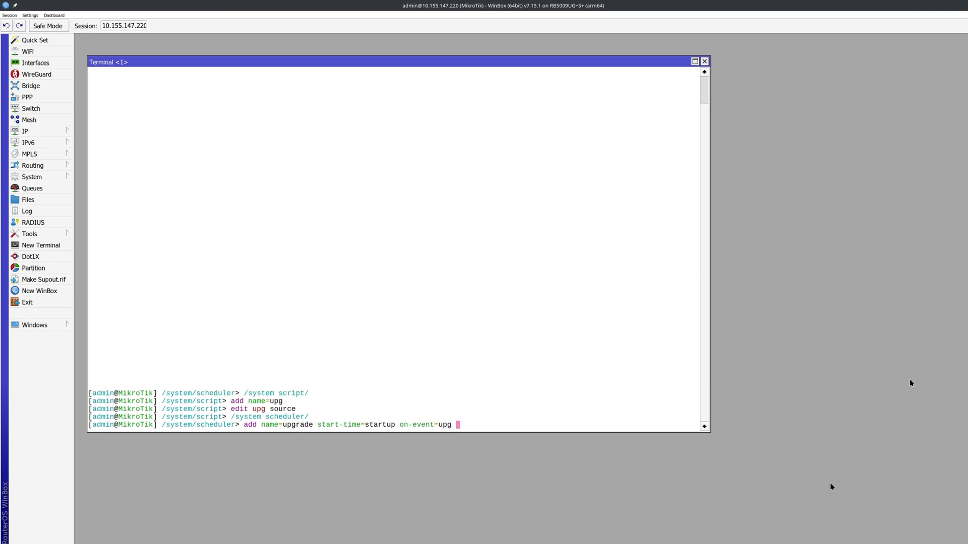
{"action": "type", "text": "print"}
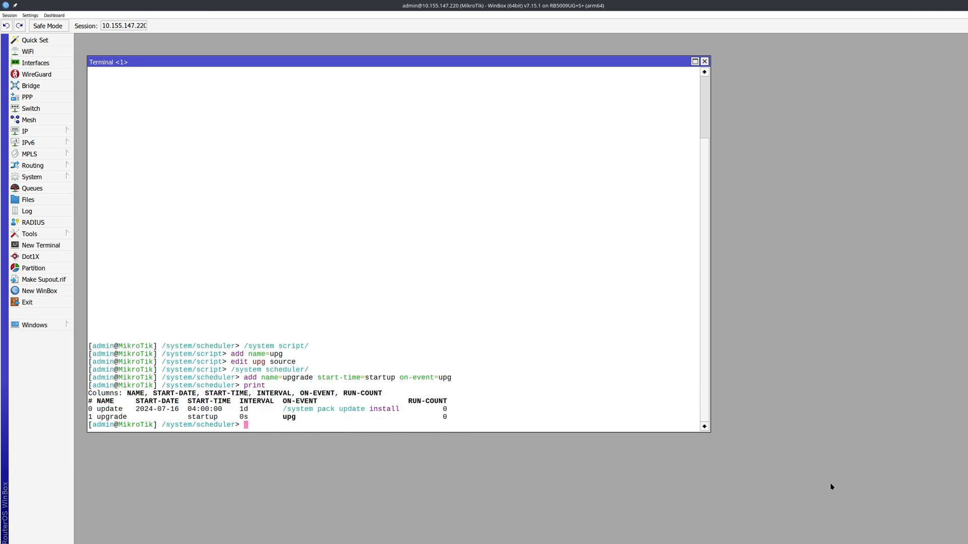
{"action": "type", "text": "/system pack up"}
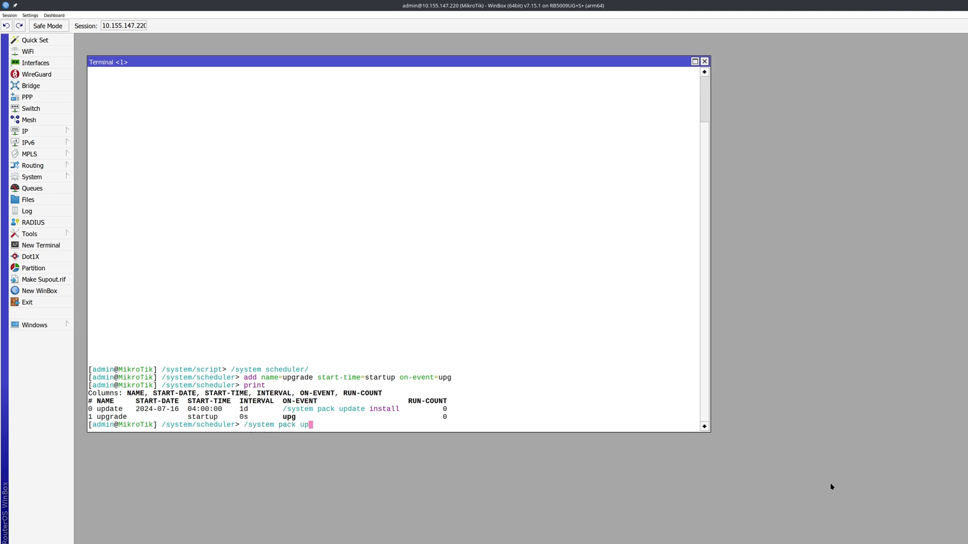